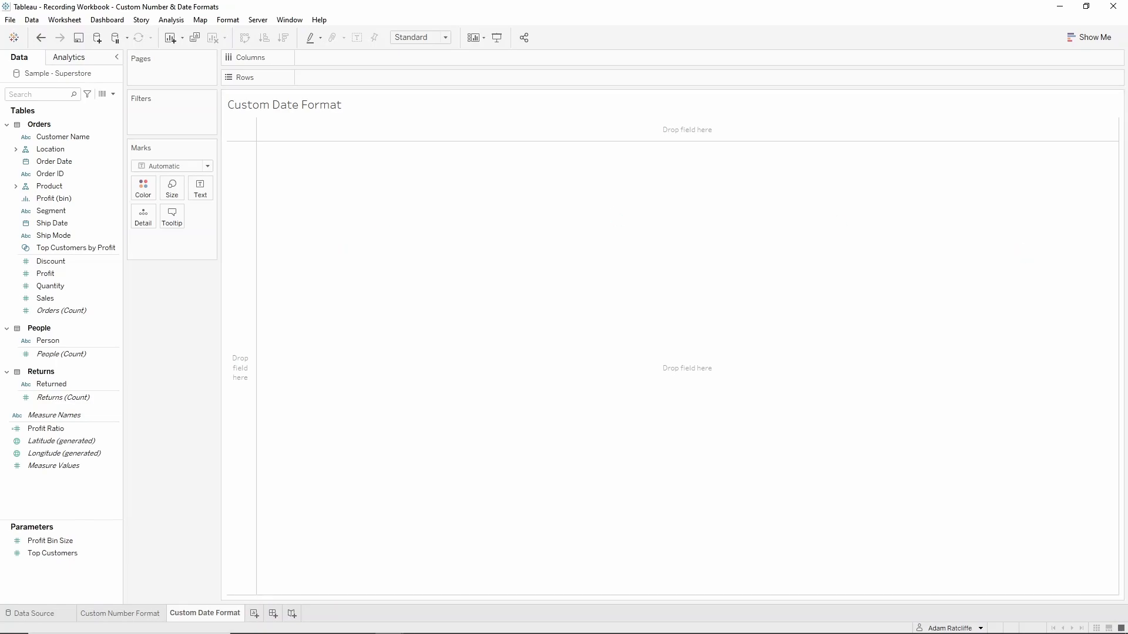
Place Order Date on Columns as continuous quarters
click(54, 161)
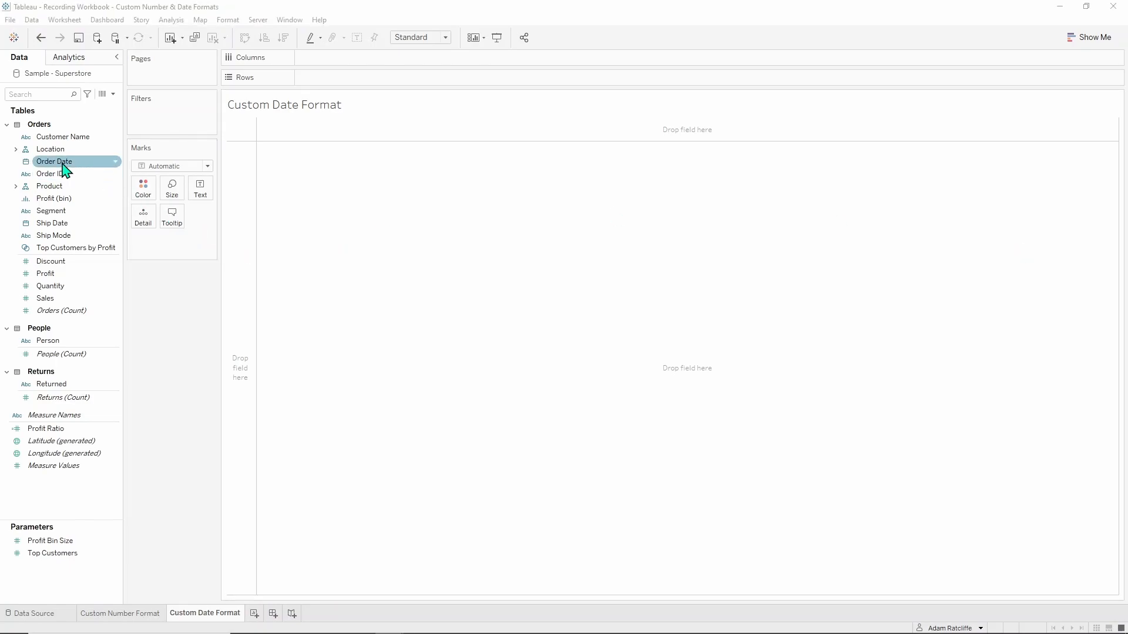
drag(54, 161, 688, 129)
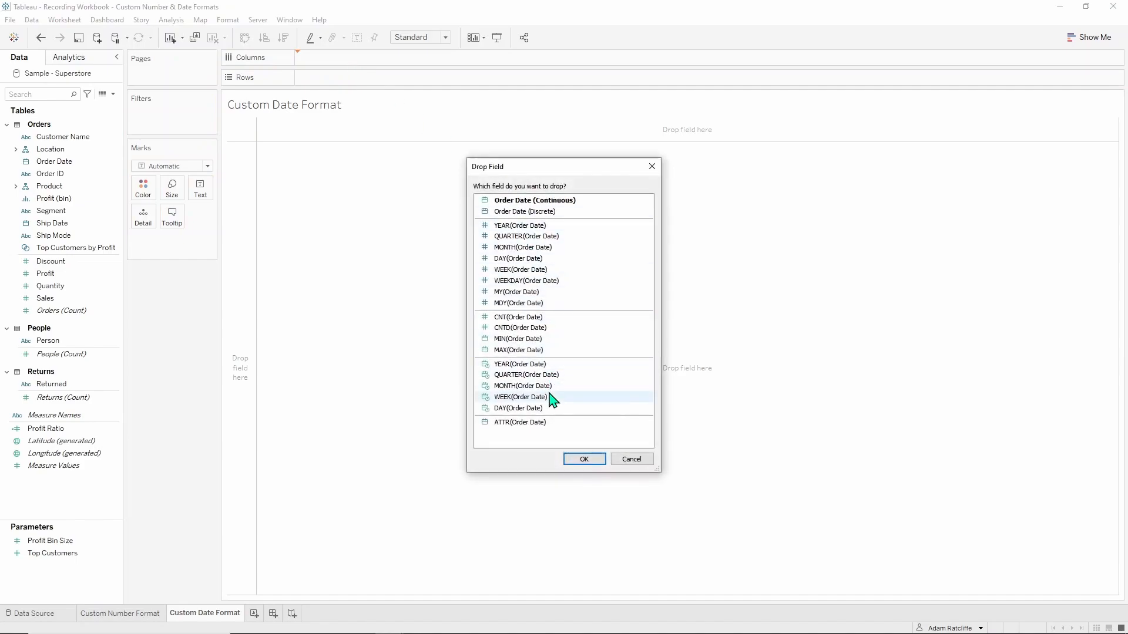
click(527, 373)
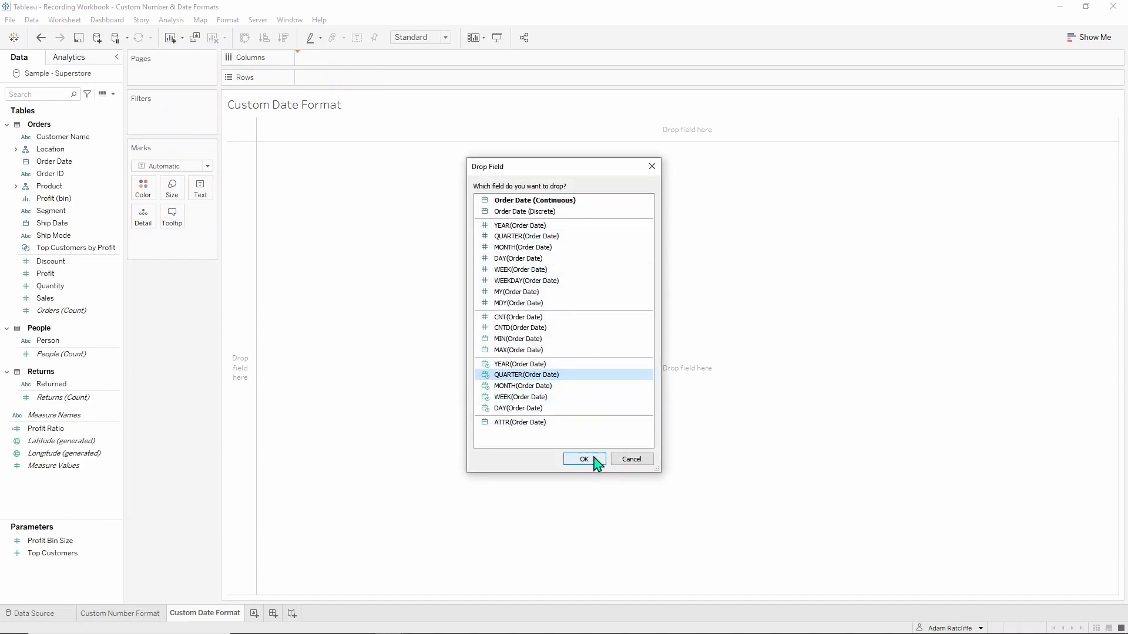
click(584, 460)
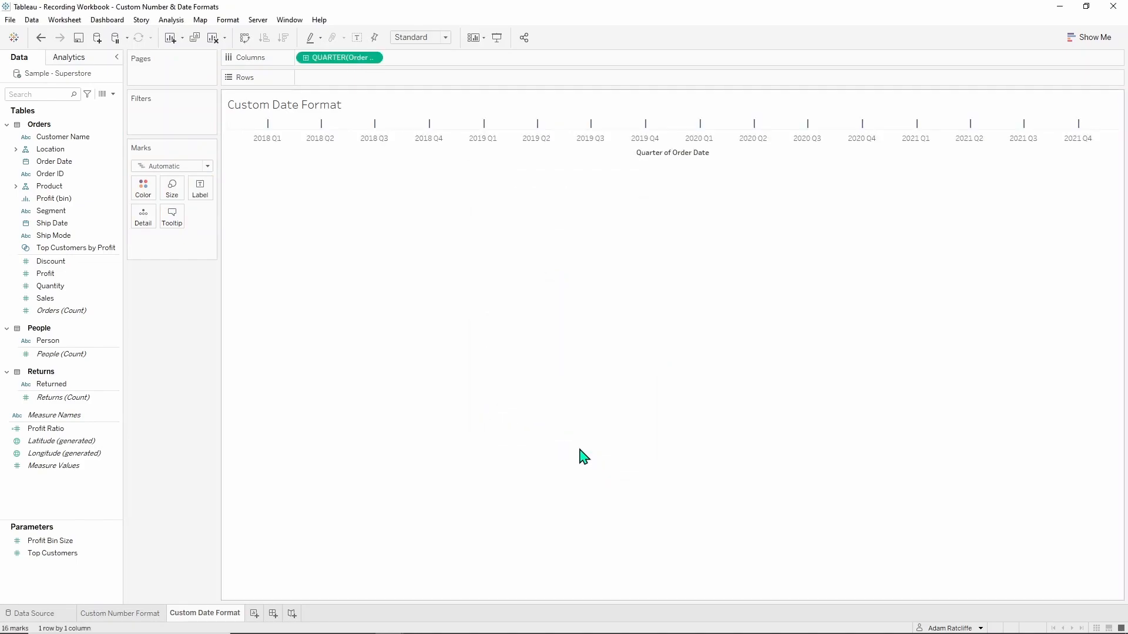
Plot total Profit on Rows to draw the quarterly line chart
click(46, 273)
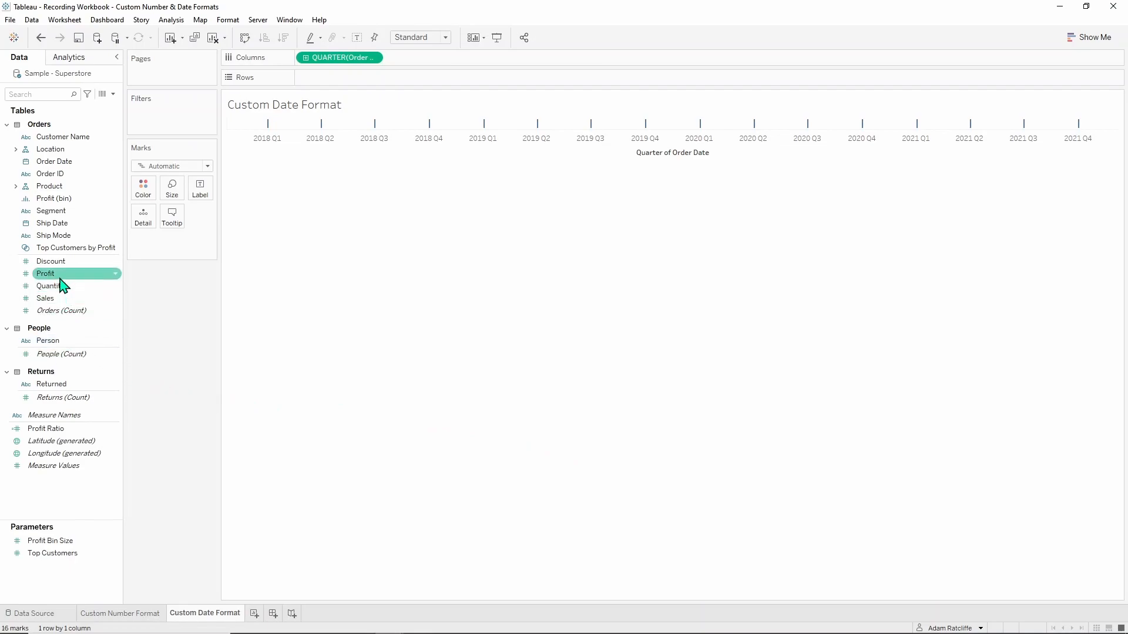
drag(46, 274, 338, 78)
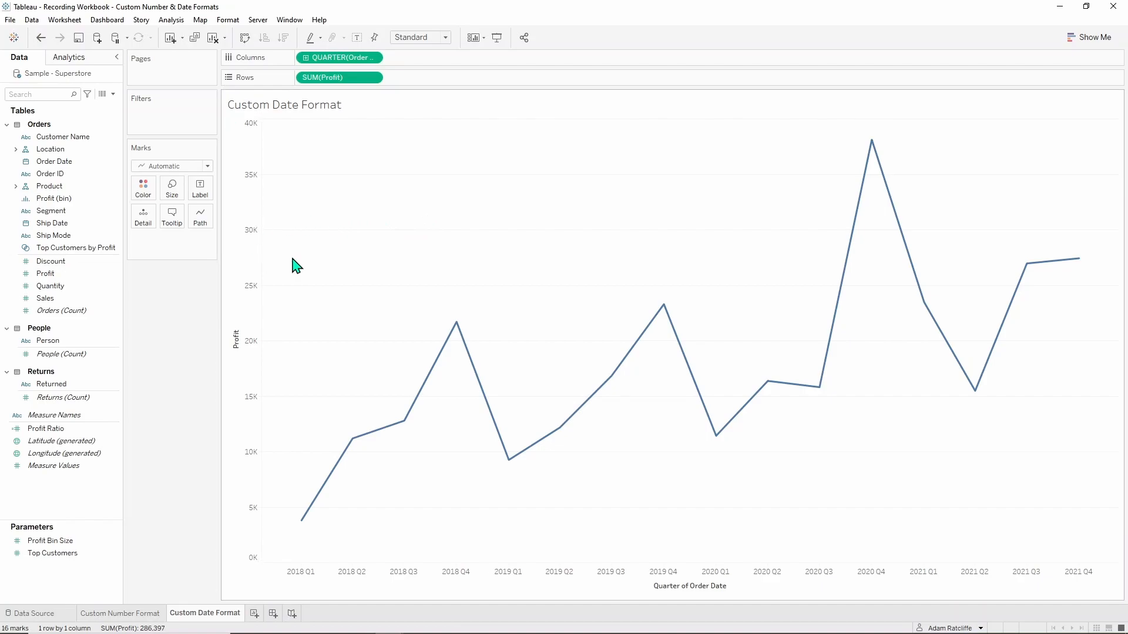
mouse_move(395, 351)
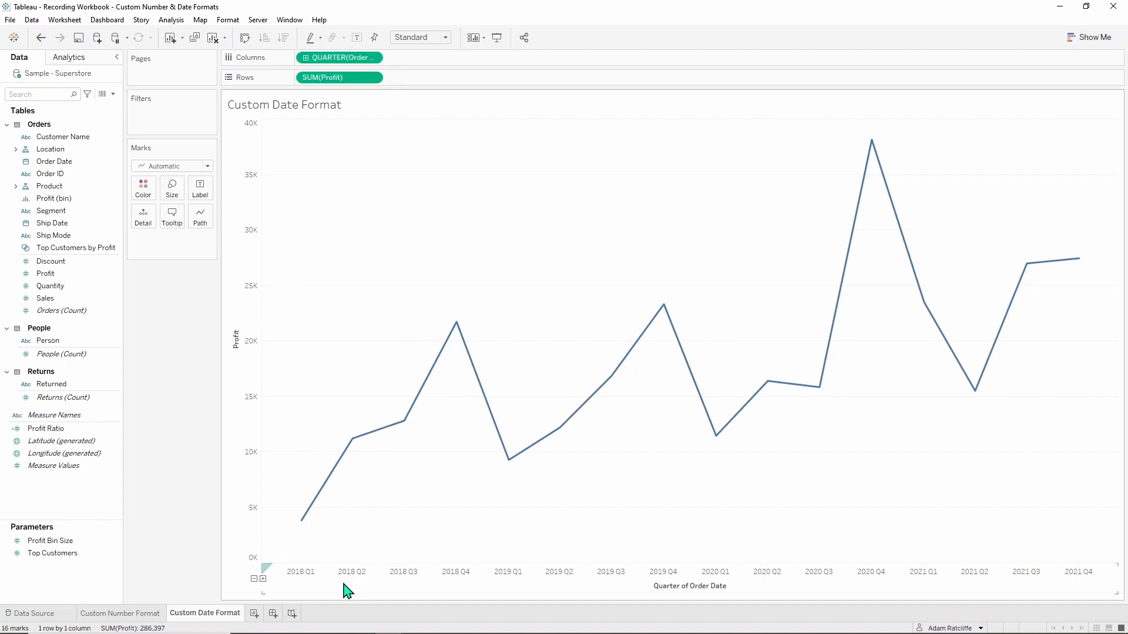
Format the quarter axis and reveal its Dates format choices
right_click(349, 583)
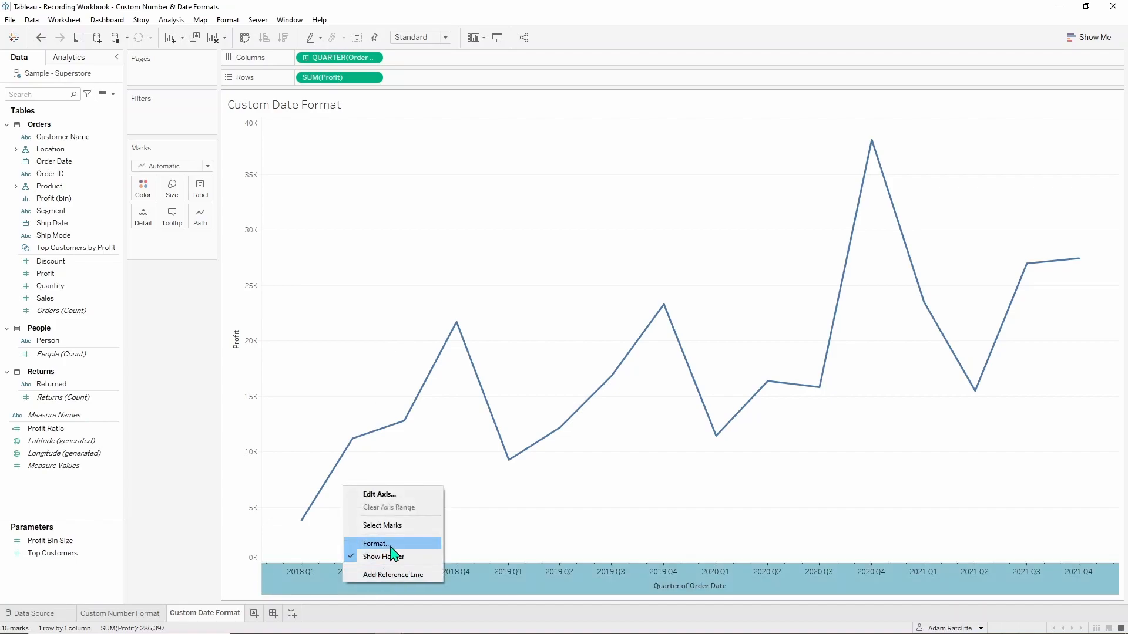
click(377, 543)
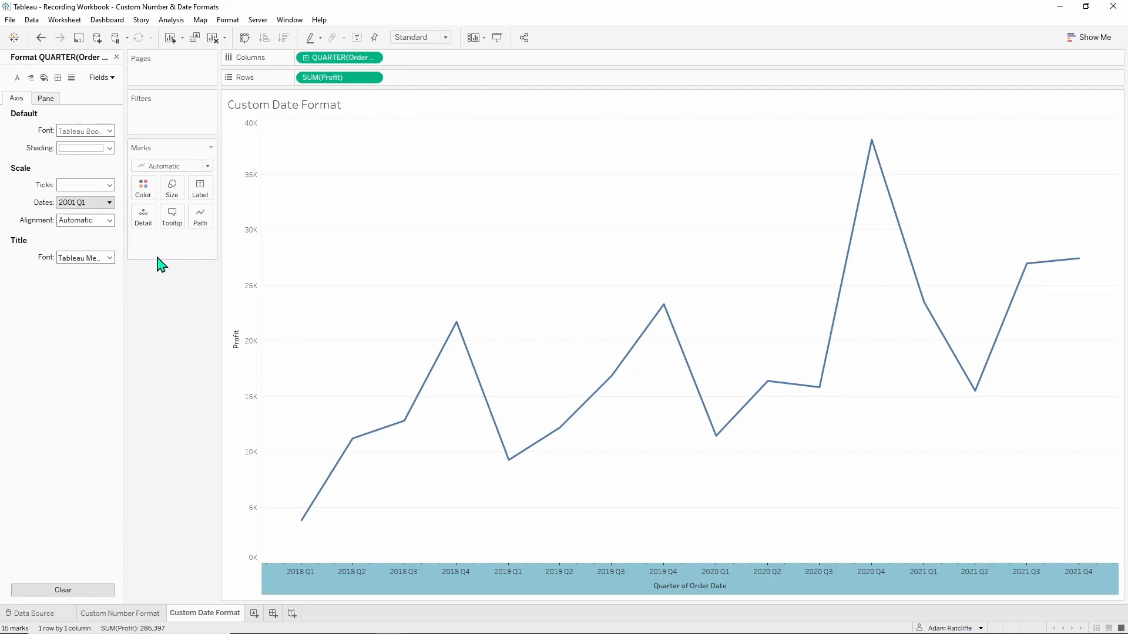
click(85, 202)
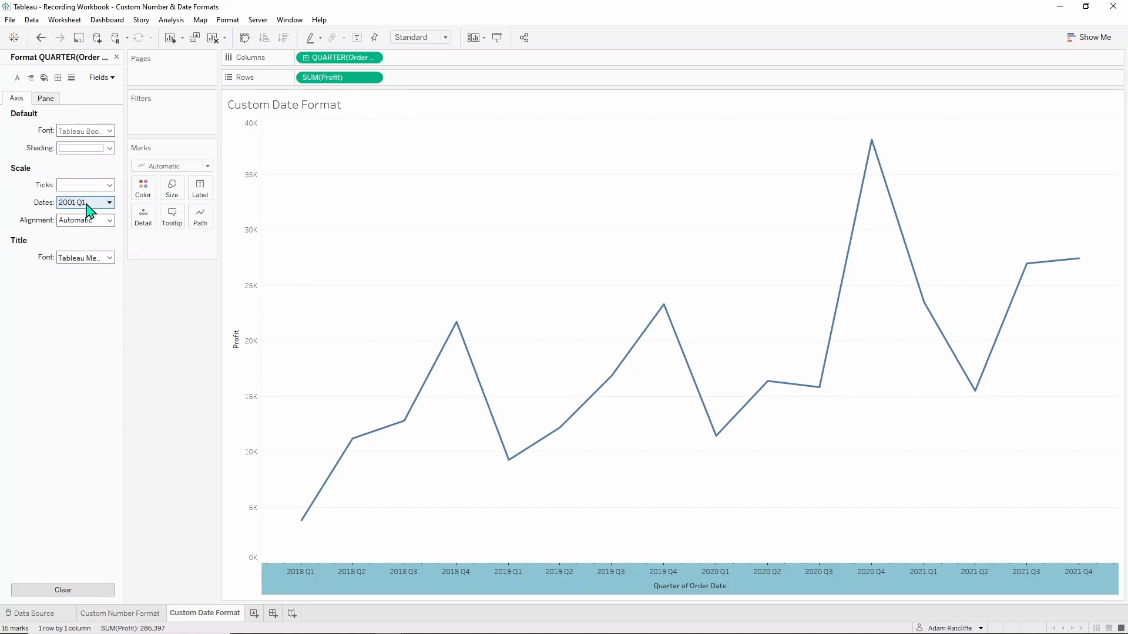
click(110, 202)
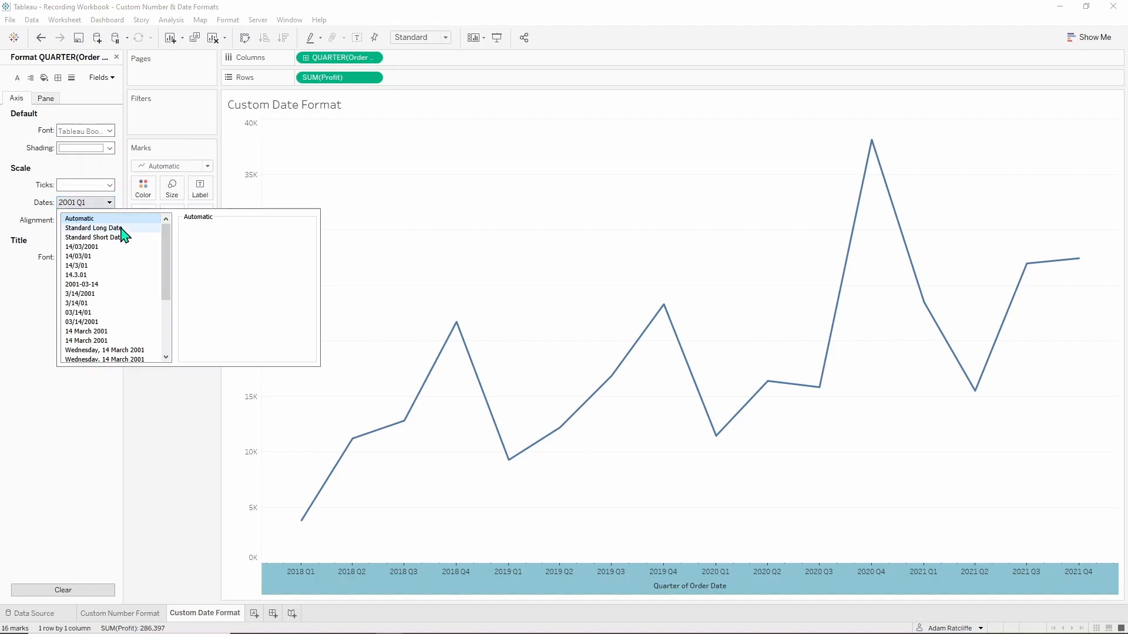
Try the long date format, then settle the axis on the standard short date format
click(92, 228)
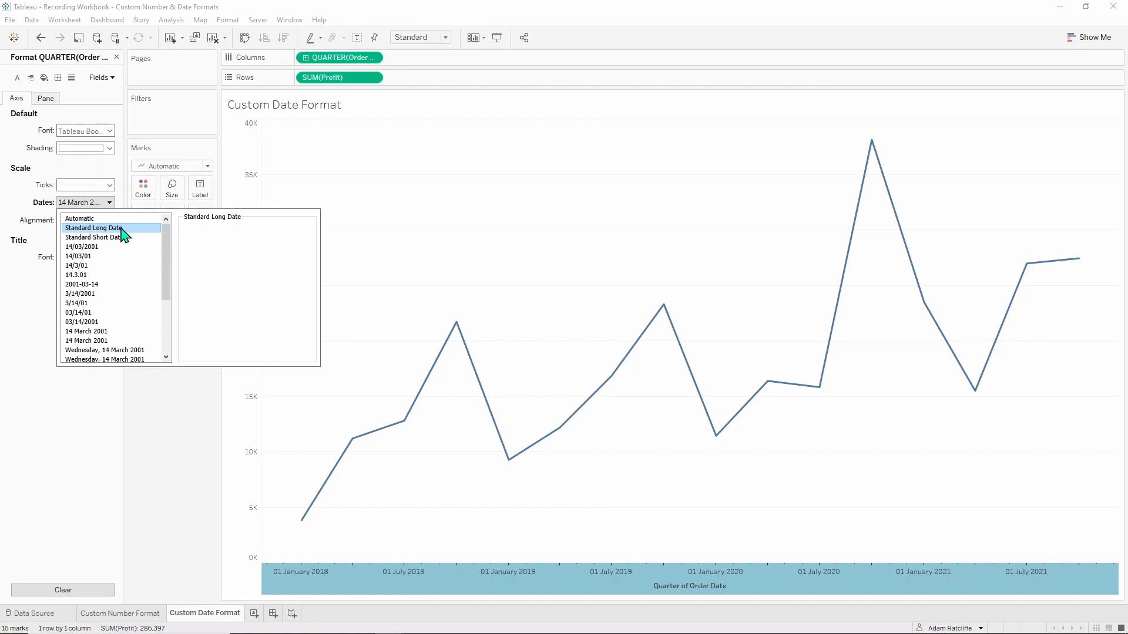
click(92, 238)
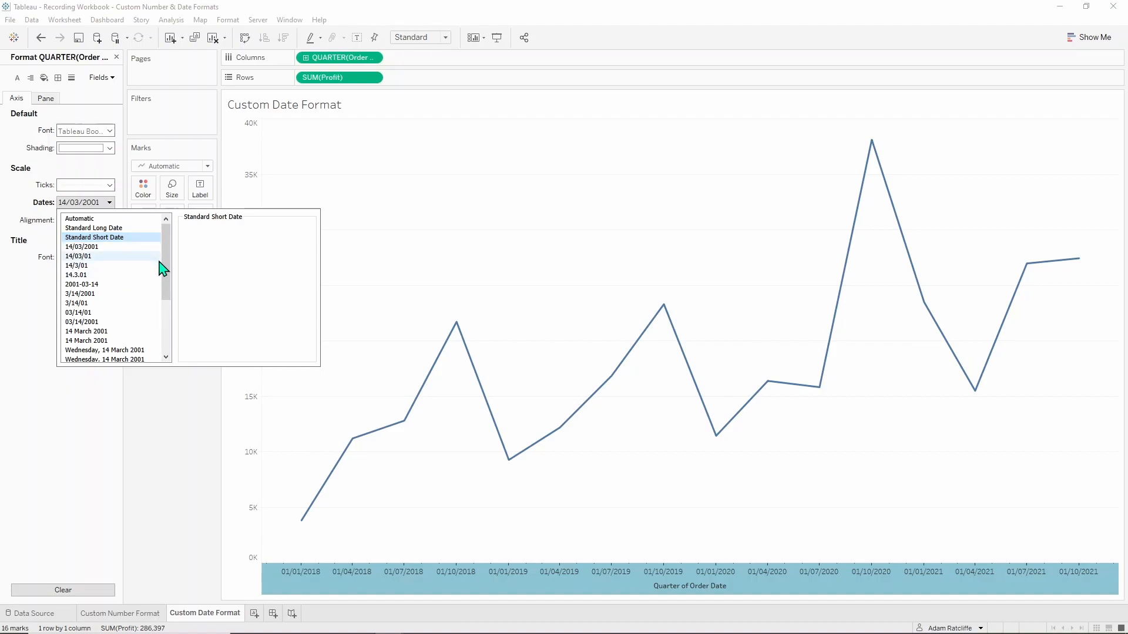
scroll(down, 3)
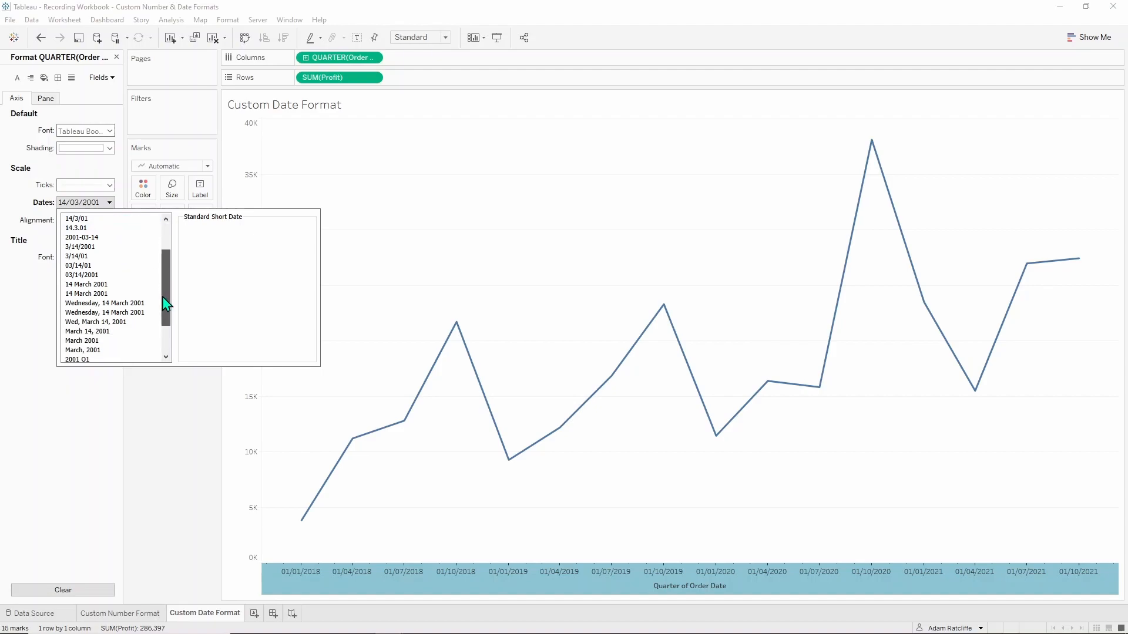
scroll(down, 3)
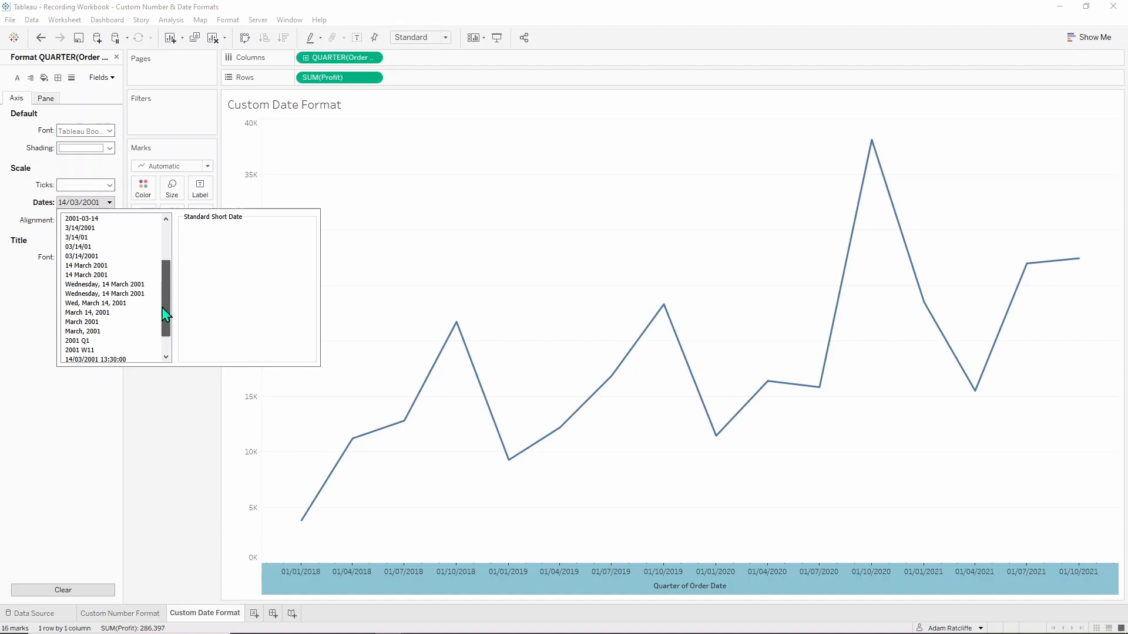
scroll(down, 3)
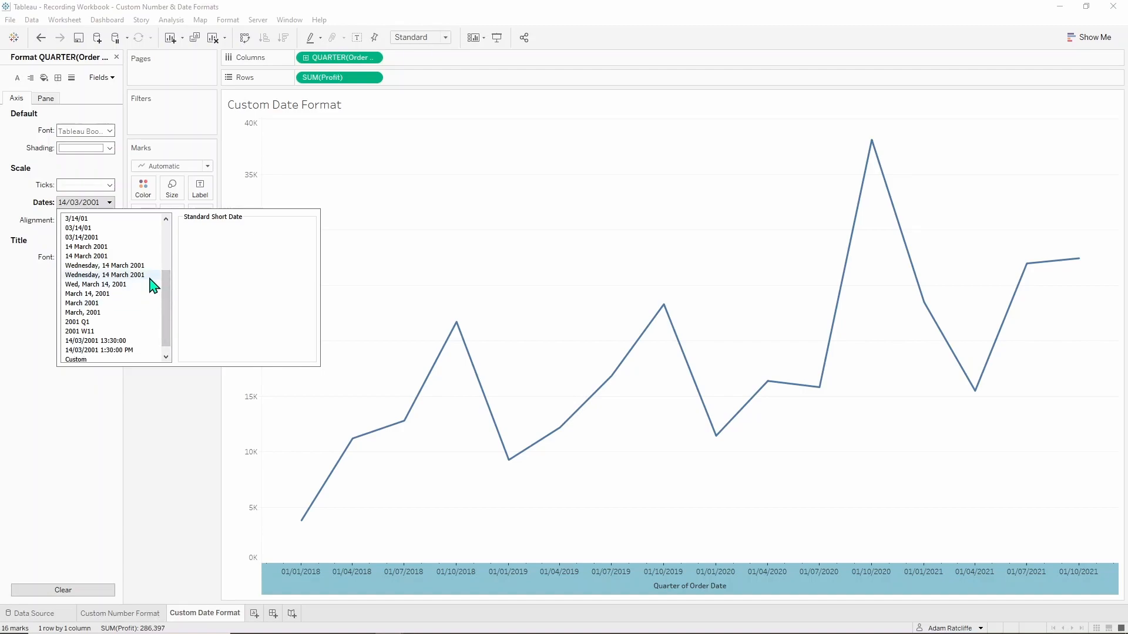
mouse_move(95, 284)
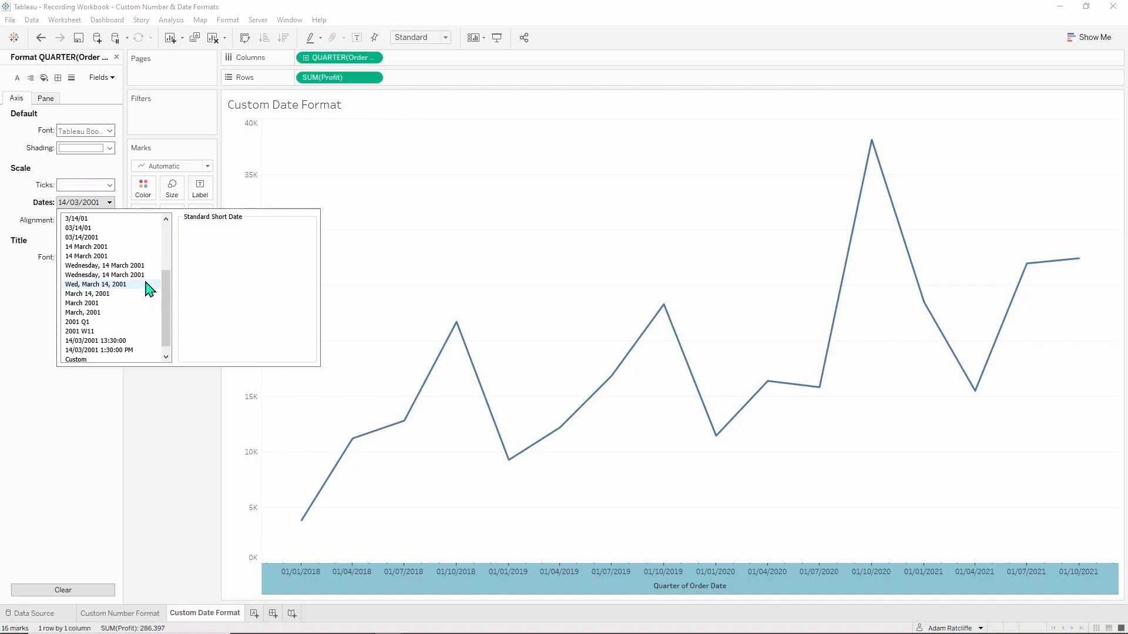
Try a custom d mmmm yyyy format, then switch the axis to the 2001 Q1 year-quarter preset
click(75, 359)
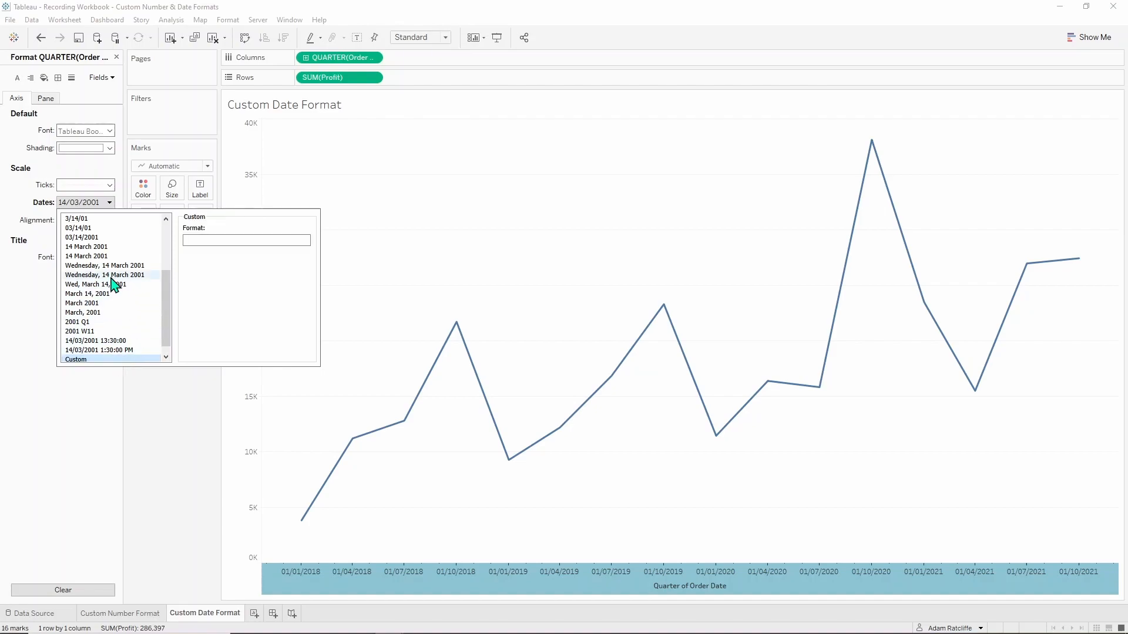
text(d mmmm yyyy)
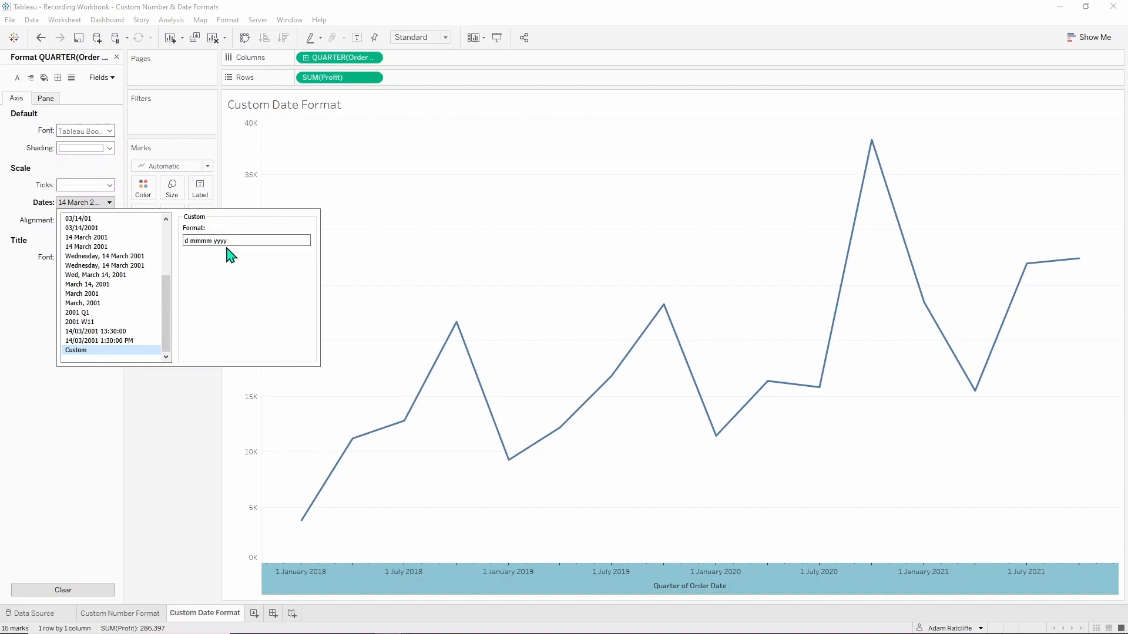
mouse_move(230, 258)
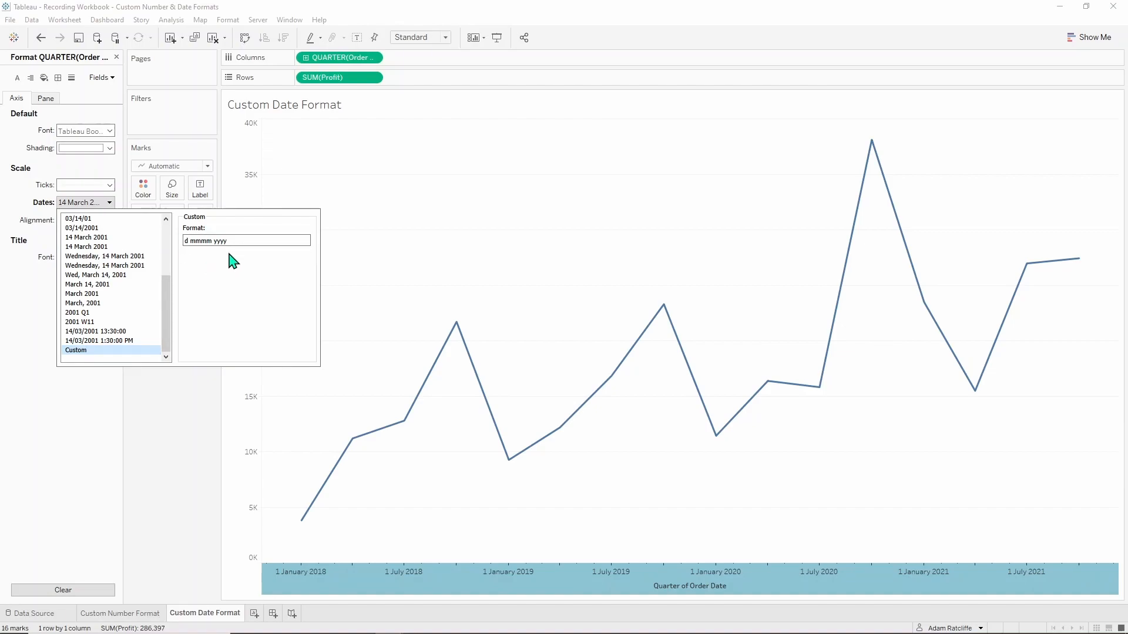
click(86, 312)
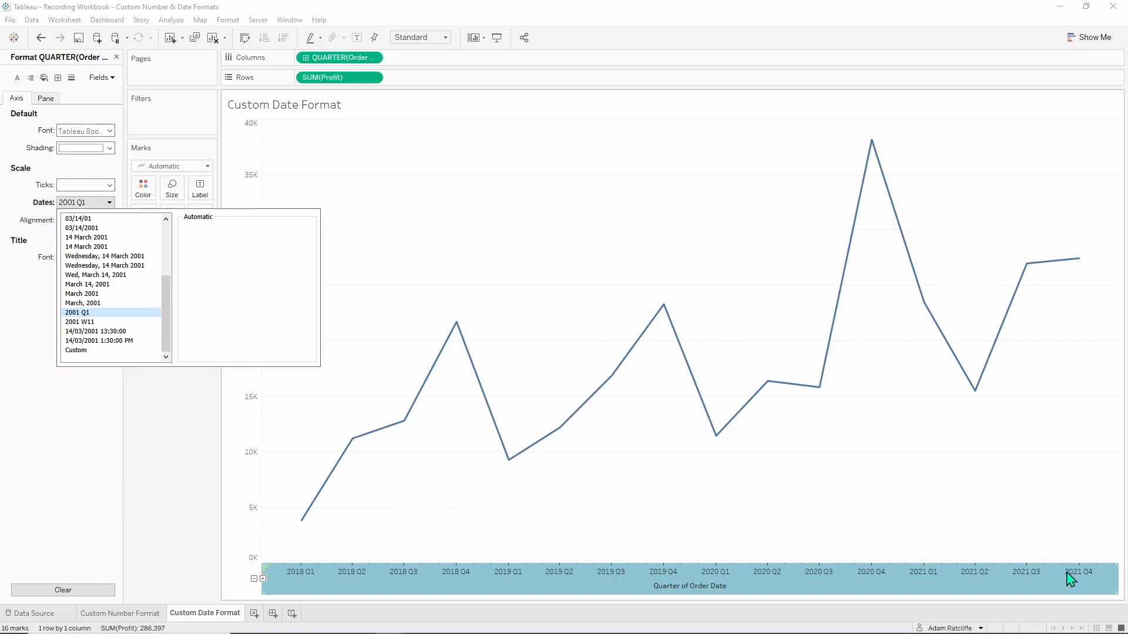
mouse_move(385, 417)
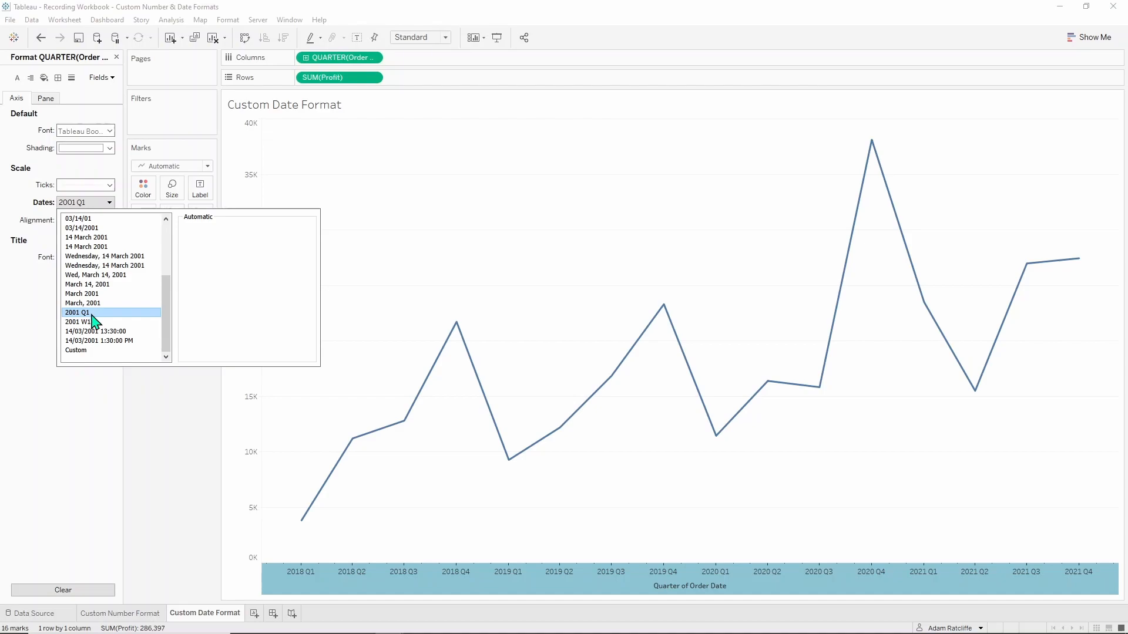
Enter the custom format "Q"q 'yy so labels read Q1 '18 through Q4 '21
click(75, 350)
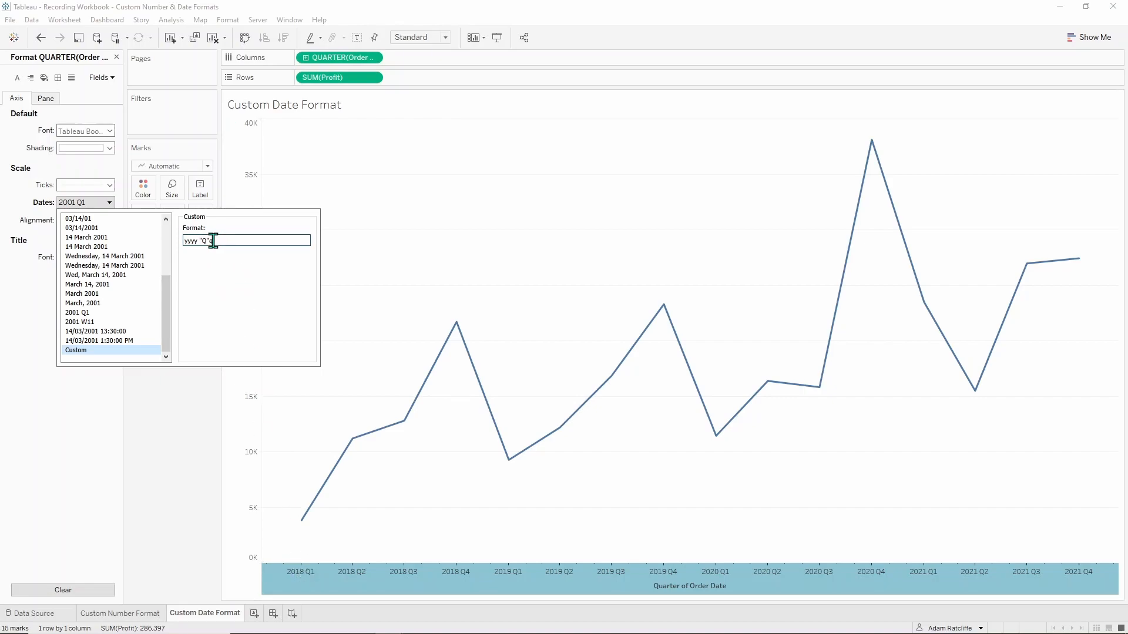
text(q)
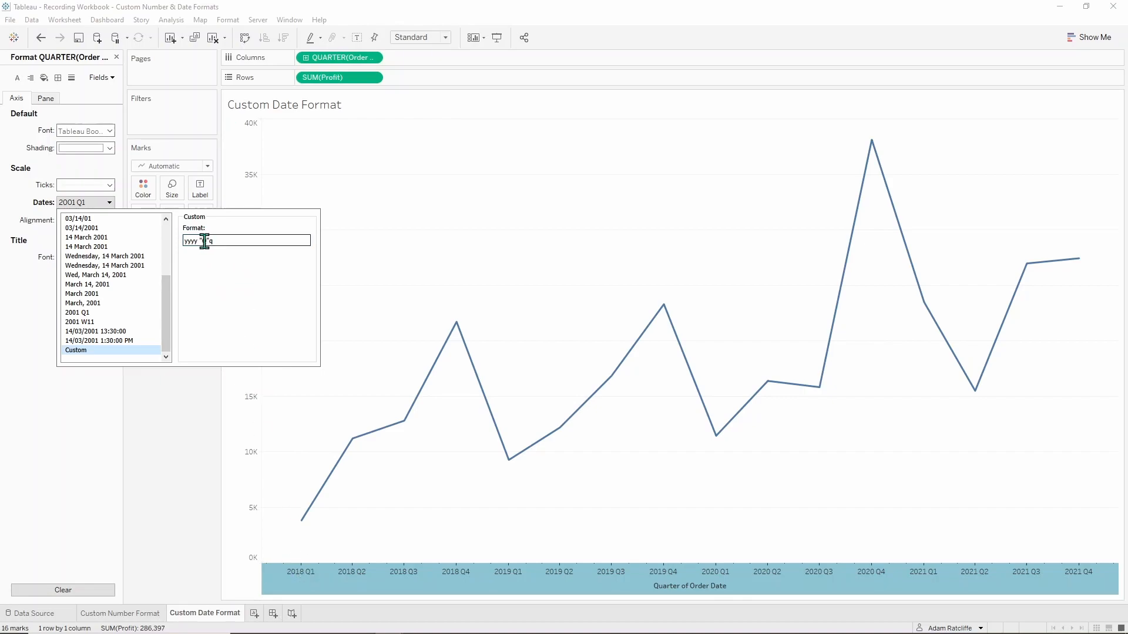
text("Q"q)
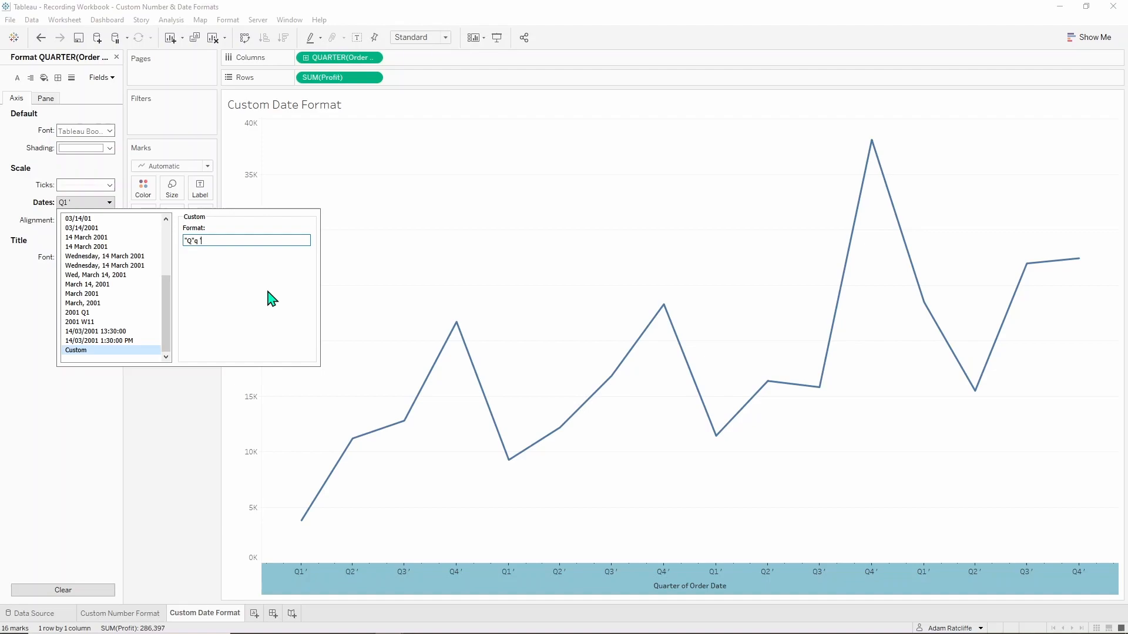
text('yy)
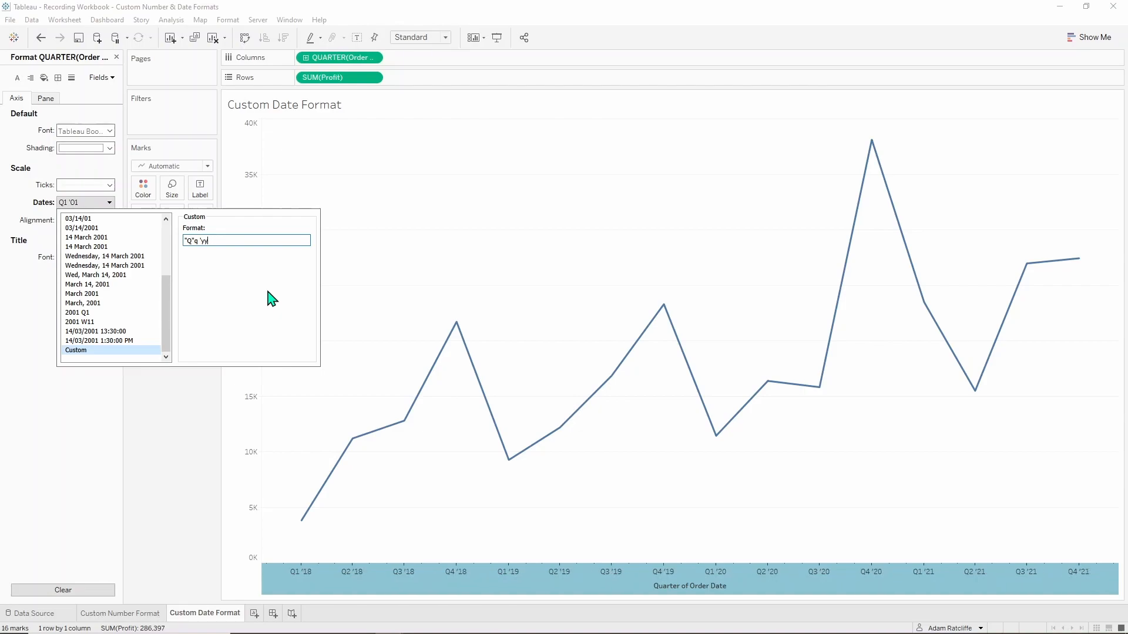
mouse_move(275, 316)
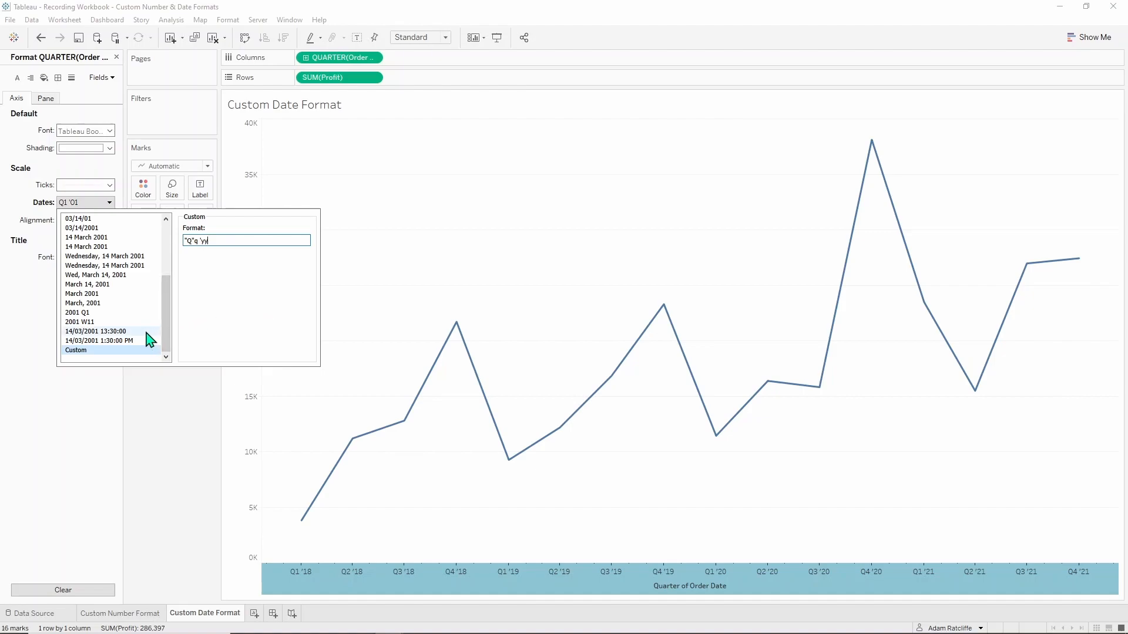
Apply the 14/03/2001 1:30:00 PM date-time preset and reveal its format code for custom editing
click(99, 341)
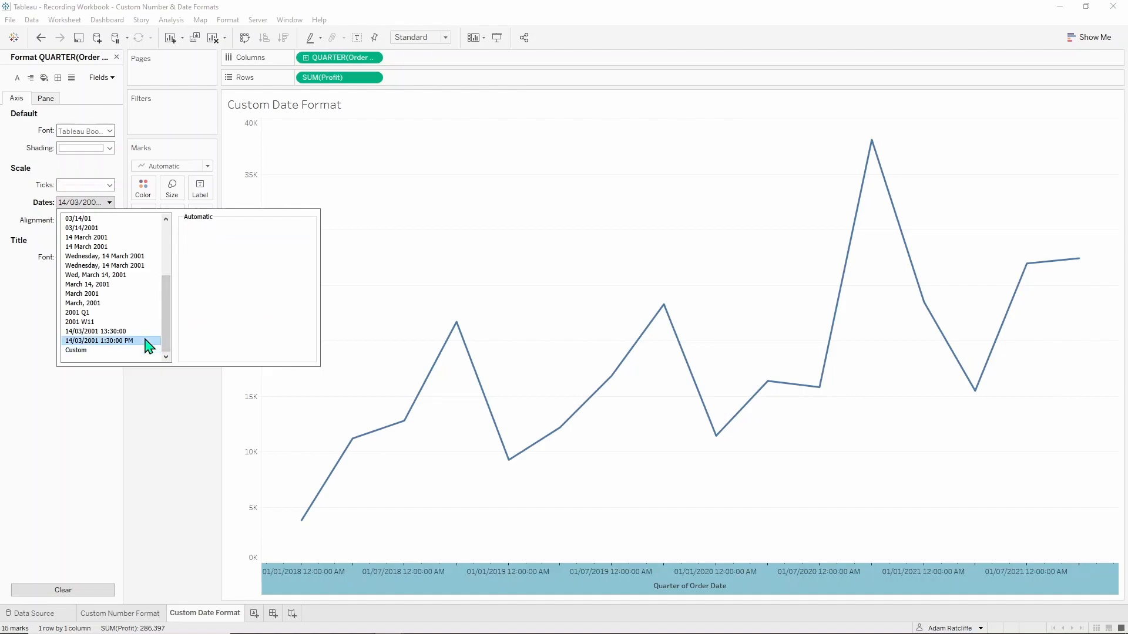
mouse_move(121, 353)
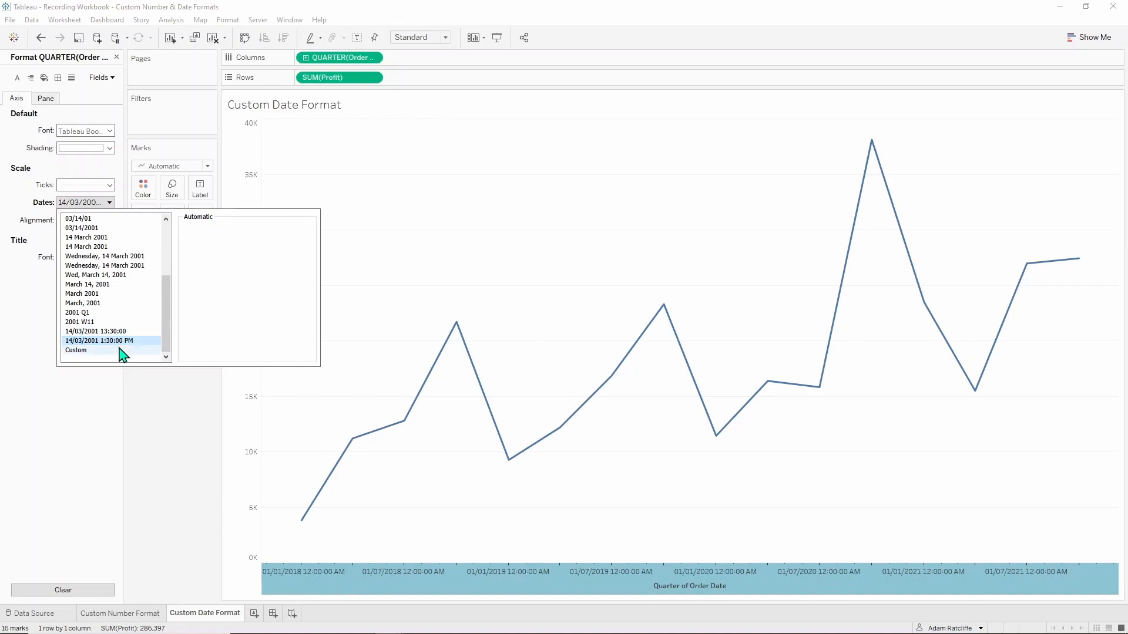
click(75, 350)
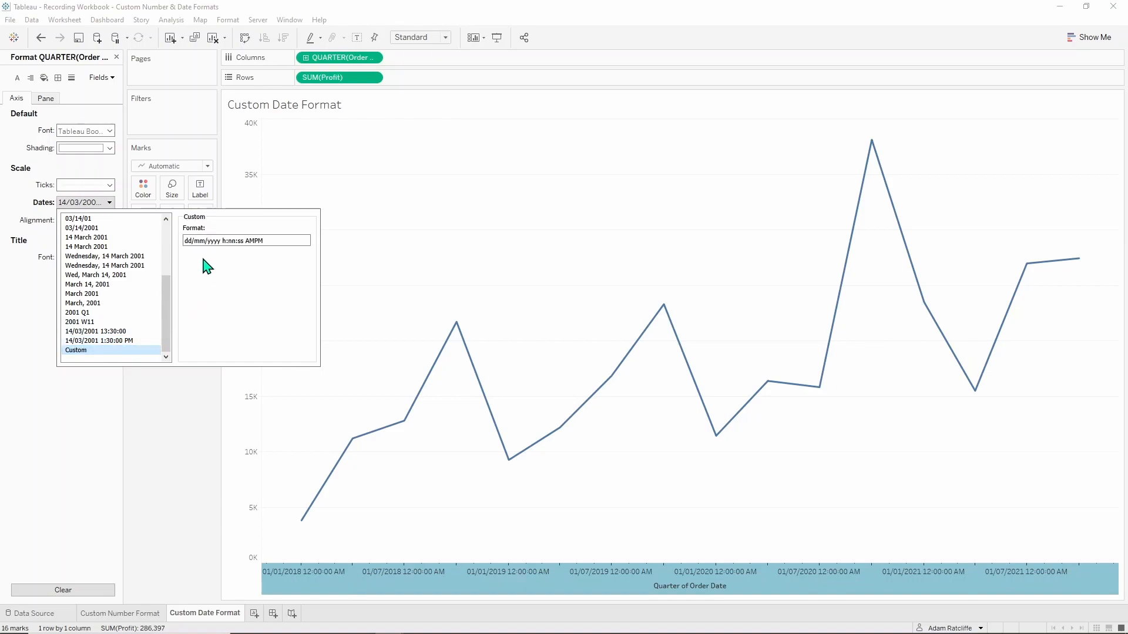
mouse_move(220, 257)
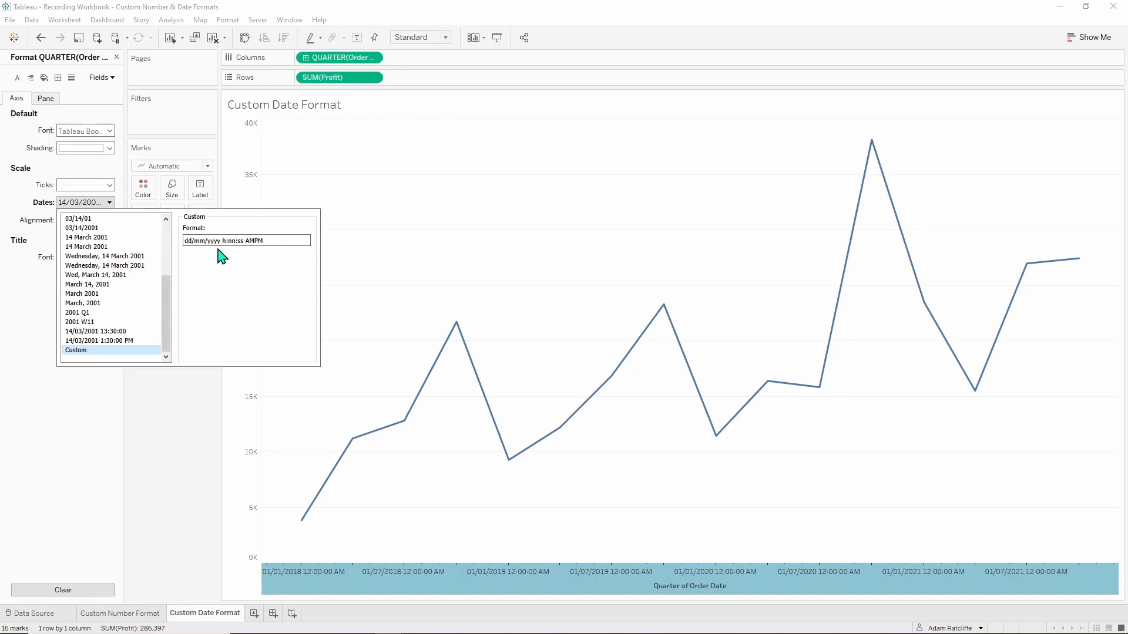
click(245, 240)
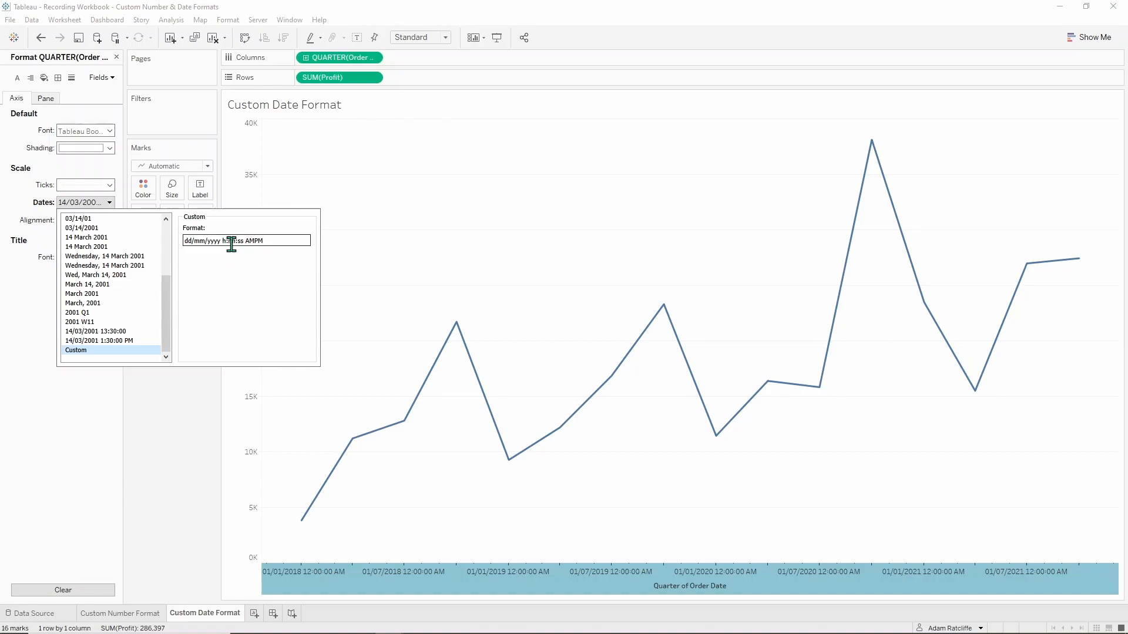